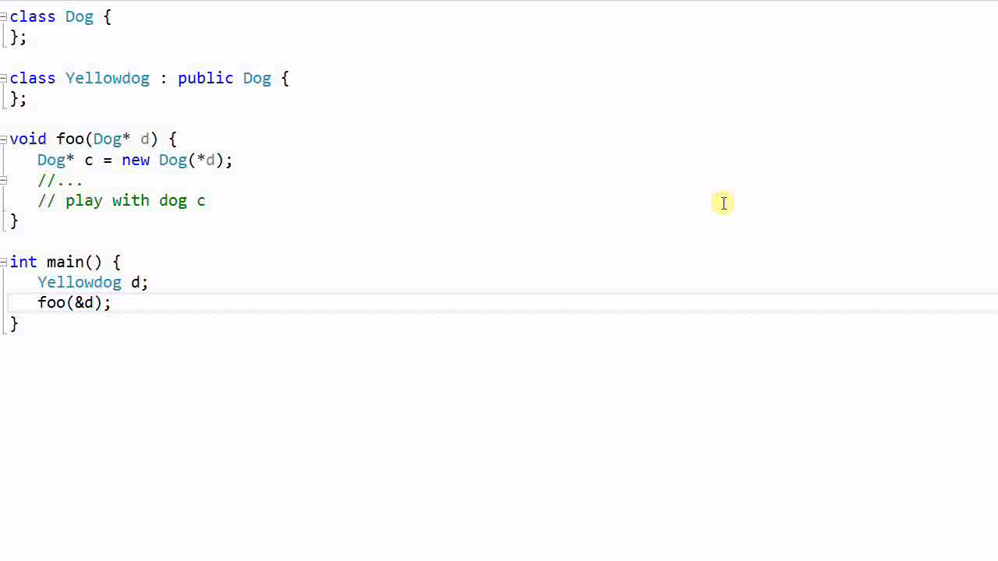
Step: Place the cursor in foo to annotate d as a Yellowdog and c as a Dog
click(117, 302)
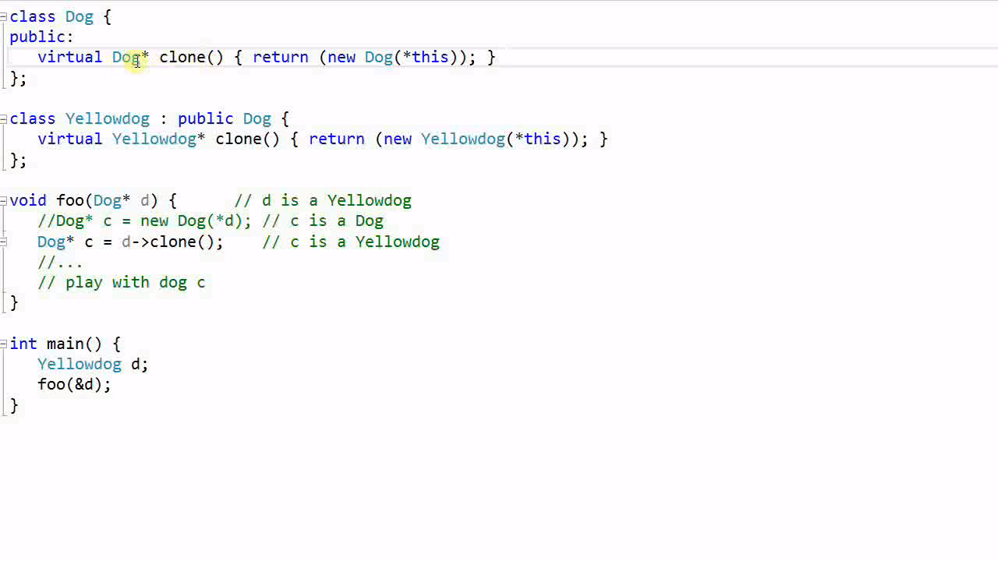
Step: Add the trailing comment '// co-variant return type' after Dog's clone declaration
text(// co-variant return type)
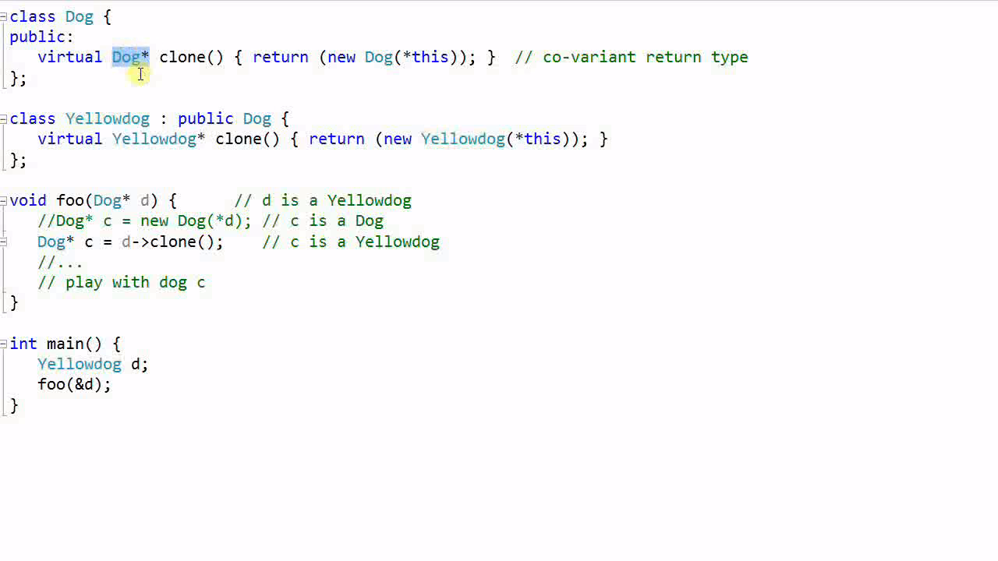